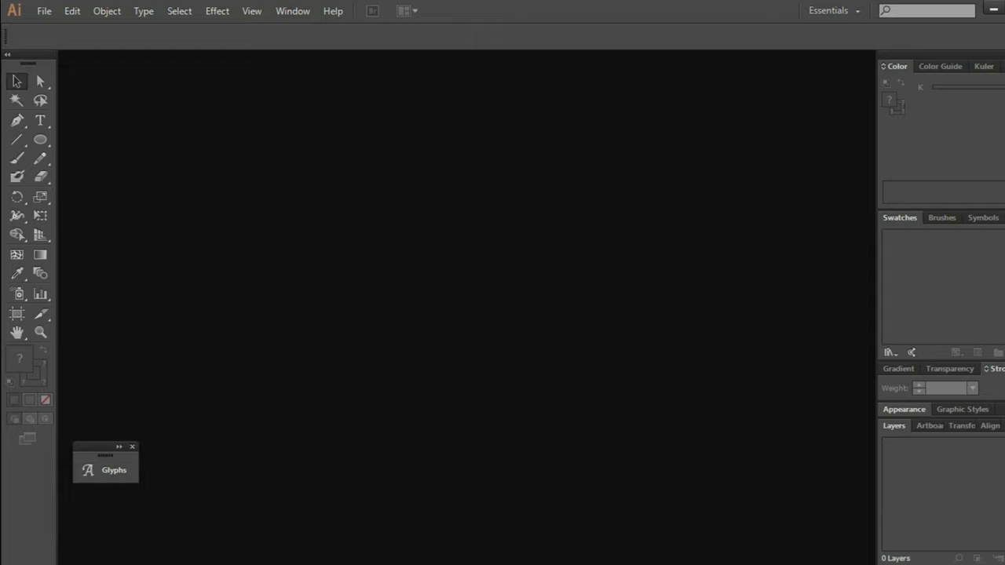
- Create a new 3 × 3 inch document via File > New
{"action": "left_click", "coordinate": [44, 9]}
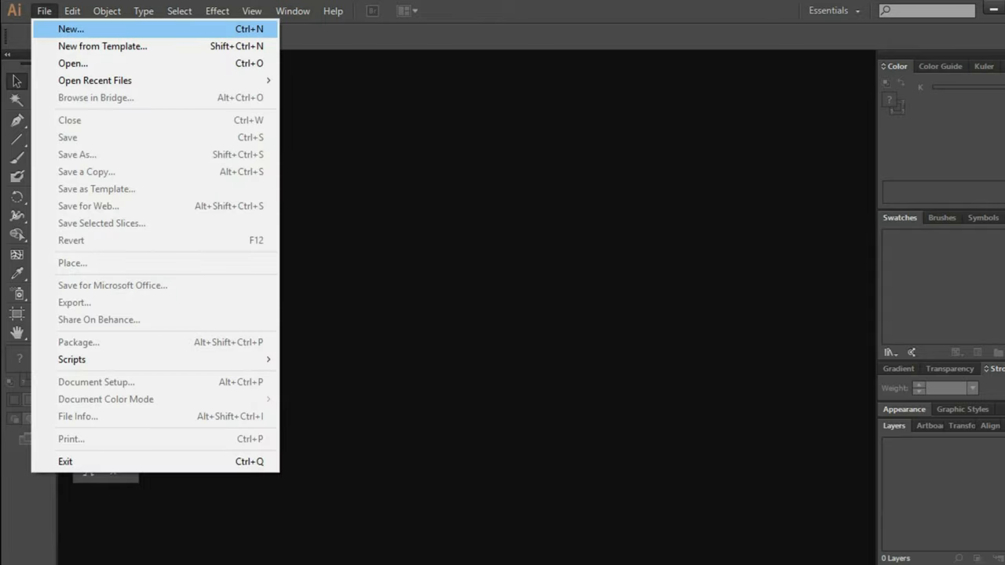
{"action": "left_click", "coordinate": [70, 29]}
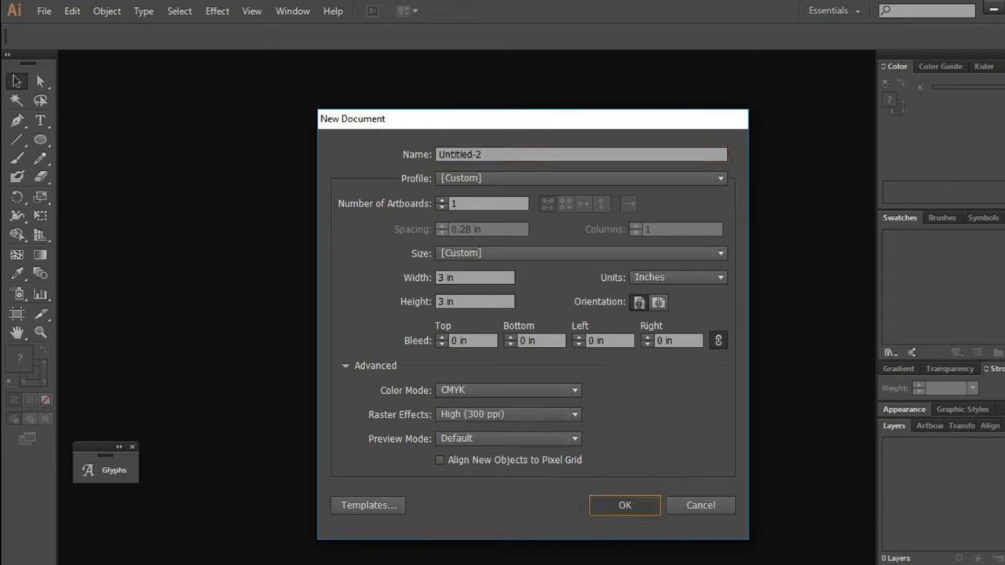
{"action": "left_click", "coordinate": [625, 506]}
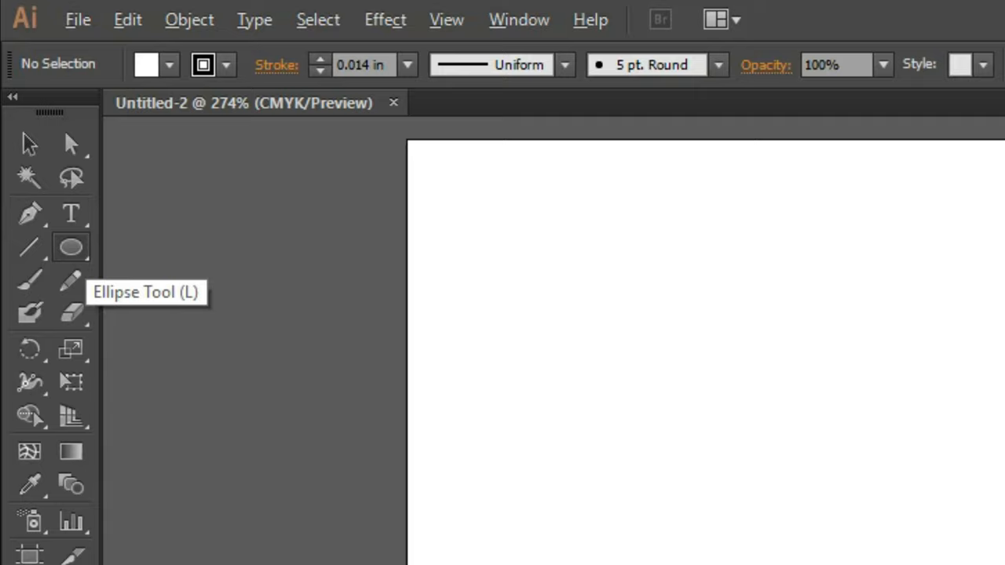
- Draw a circle with the Ellipse Tool and set it to 1.5 in in Transform
{"action": "left_click", "coordinate": [71, 246]}
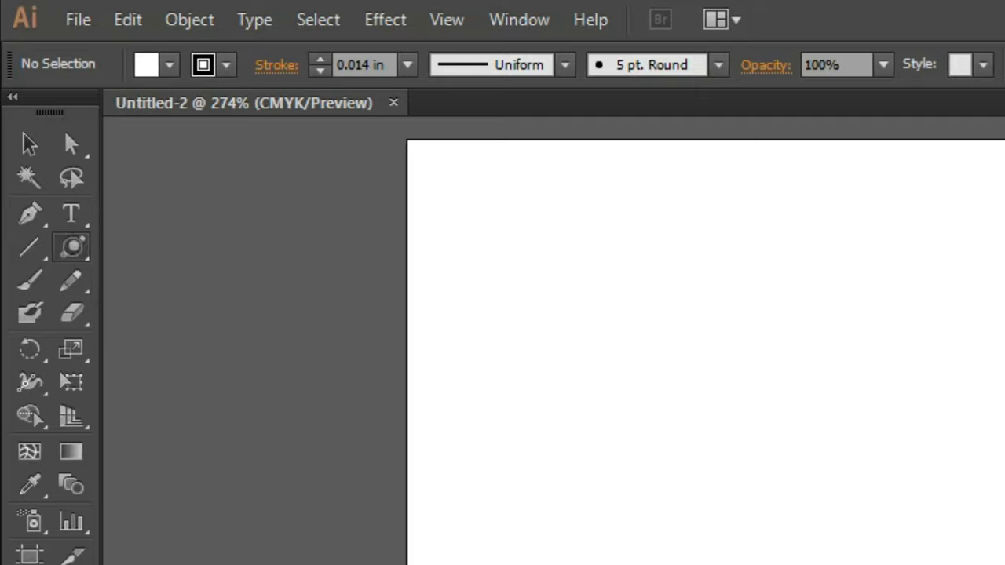
{"action": "left_click", "coordinate": [73, 248]}
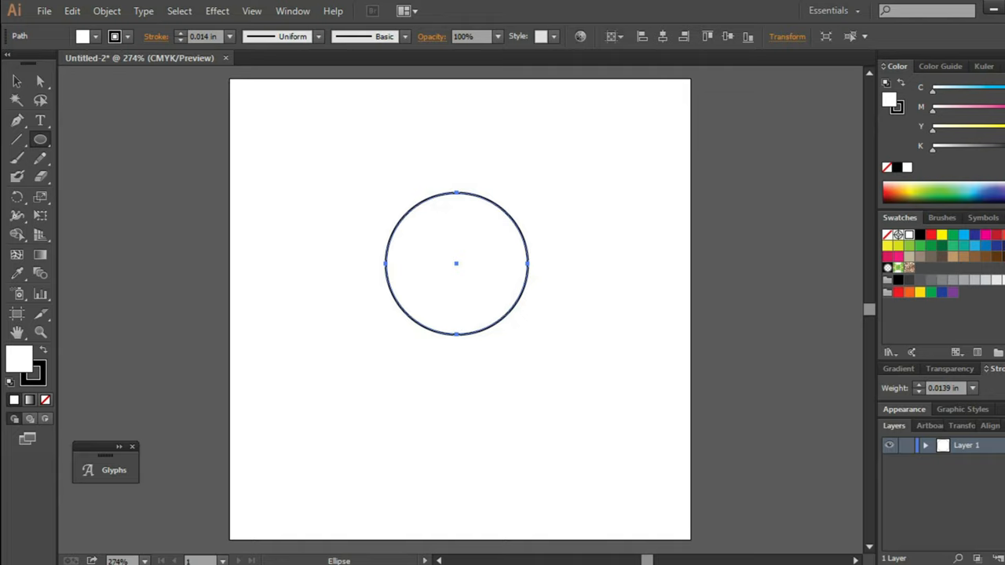
{"action": "left_click", "coordinate": [787, 36]}
{"action": "type", "text": "40"}
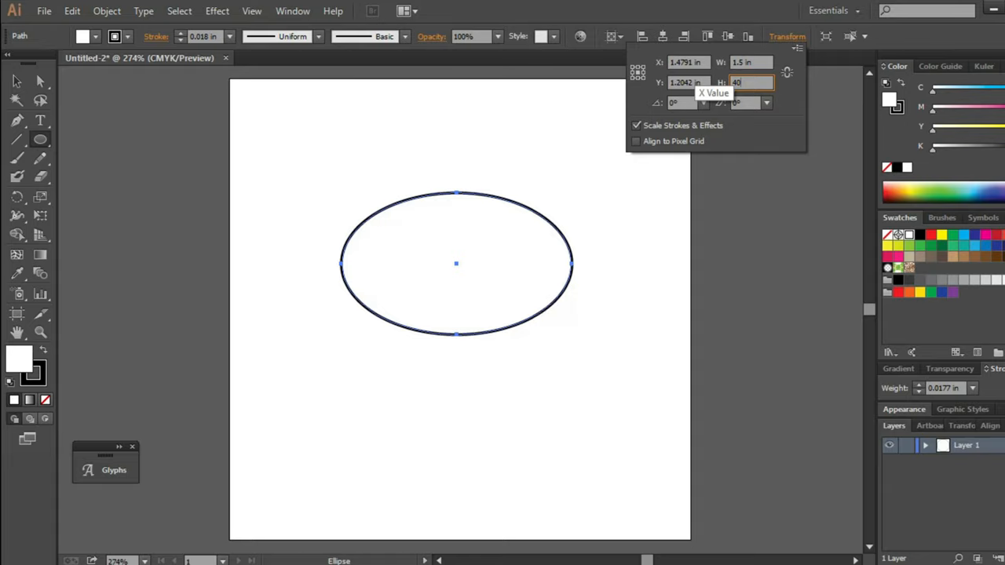
{"action": "type", "text": "1.5"}
{"action": "type", "text": "Oliva -"}
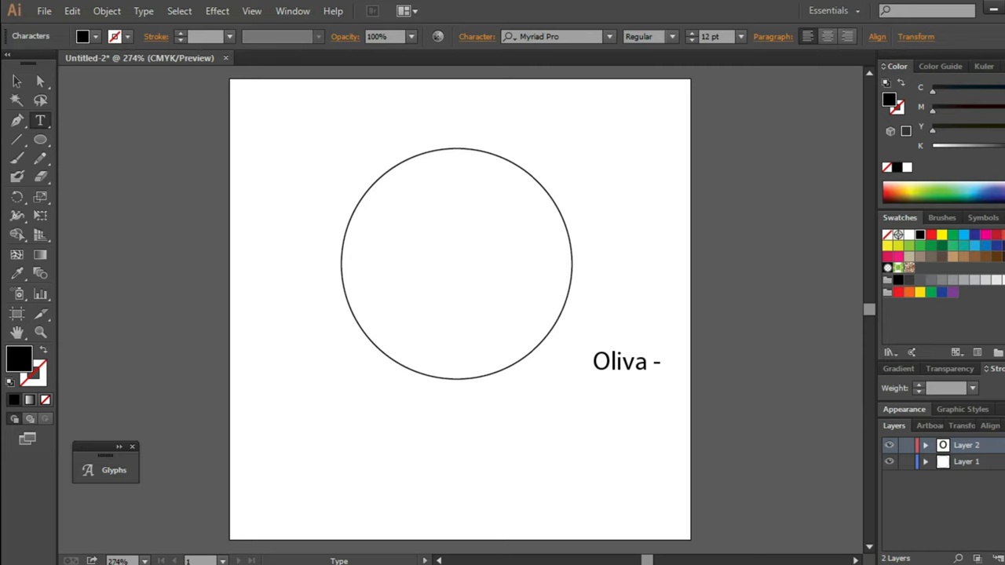
- Type the names Oliva - Felias and apply the Nobita Script font
{"action": "type", "text": "elias"}
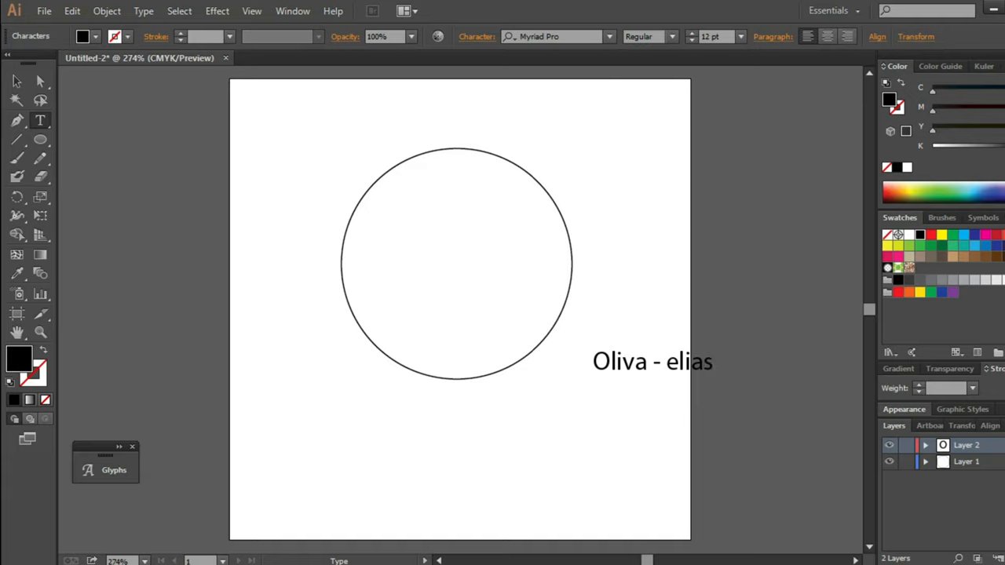
{"action": "type", "text": "F"}
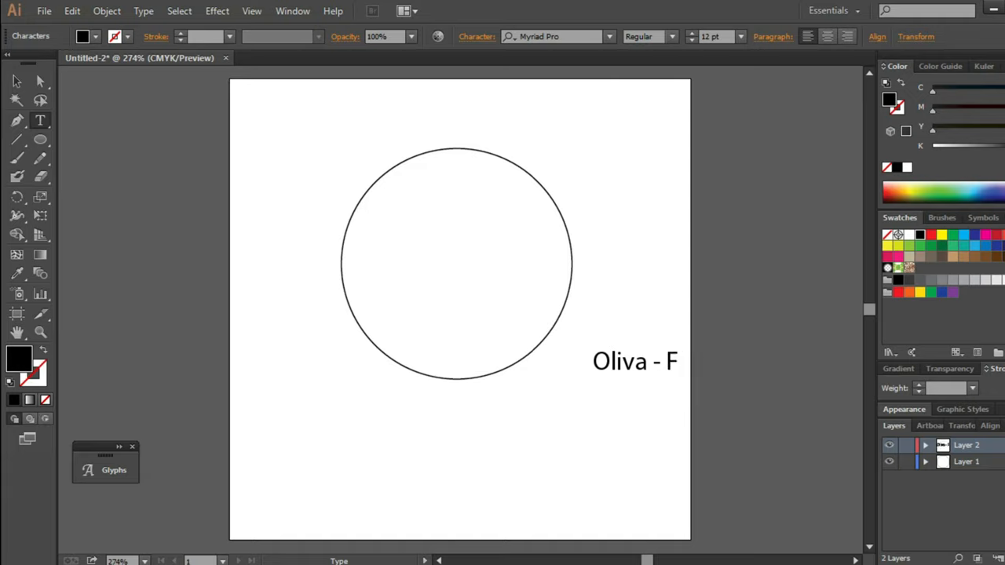
{"action": "type", "text": "elias"}
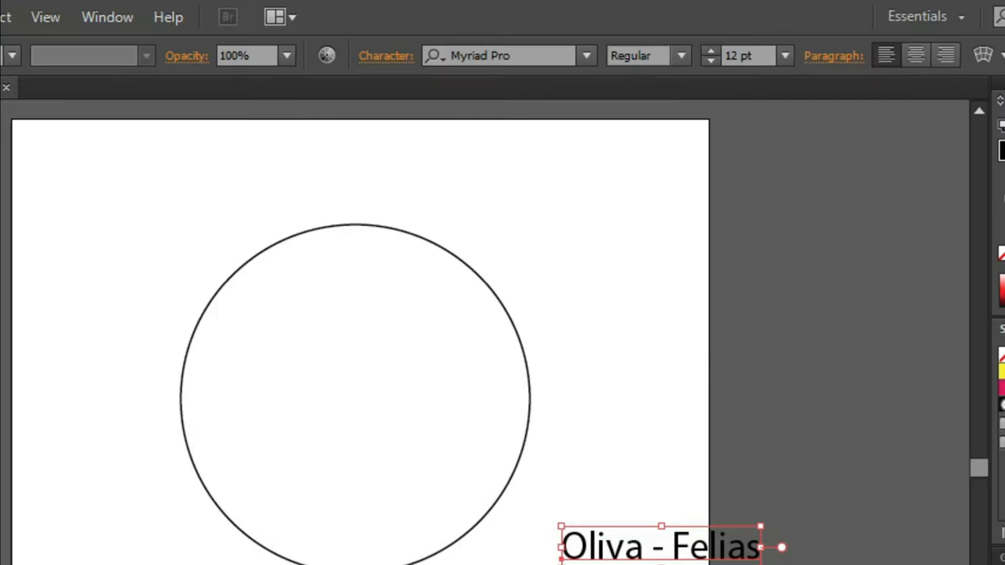
{"action": "type", "text": "no"}
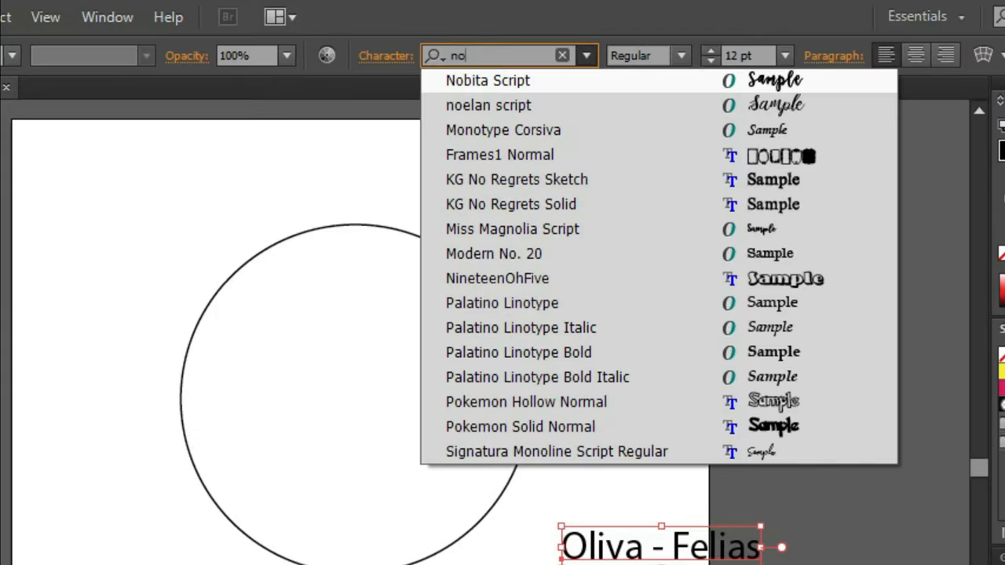
{"action": "left_click", "coordinate": [487, 80]}
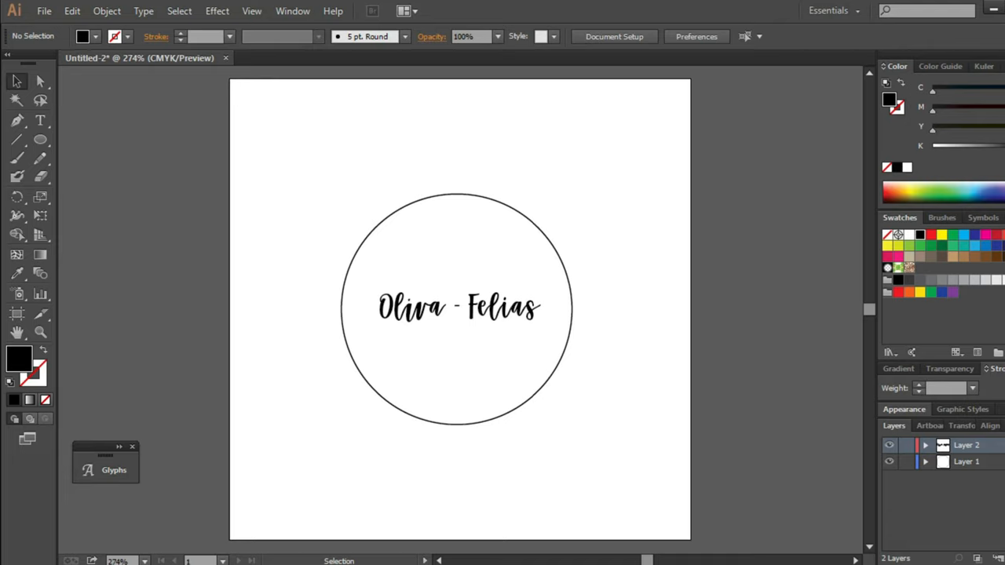
- Start a new text line beneath the names for the date 06 · 24 · 2018
{"action": "left_click", "coordinate": [458, 306]}
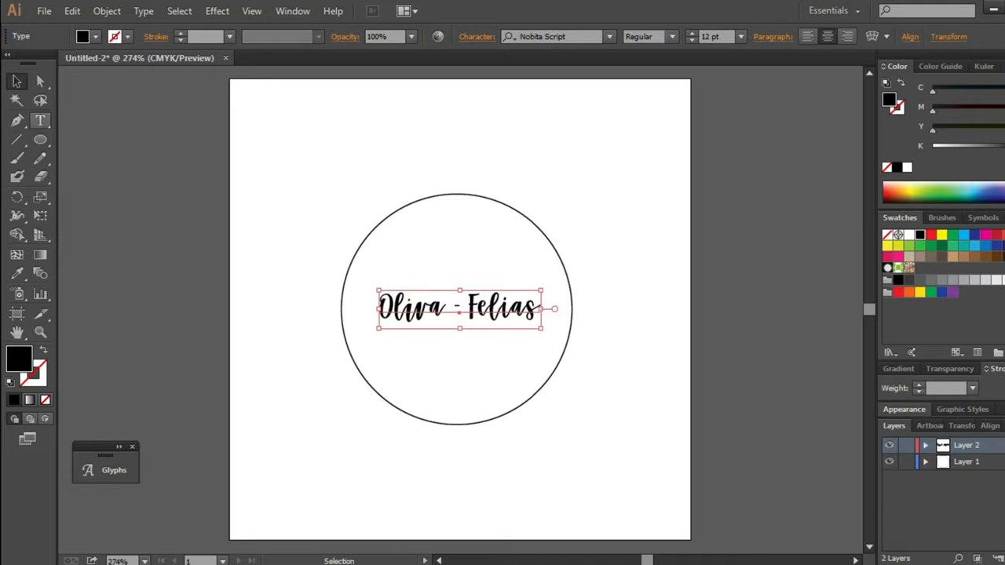
{"action": "type", "text": "06 · 24 · 2018"}
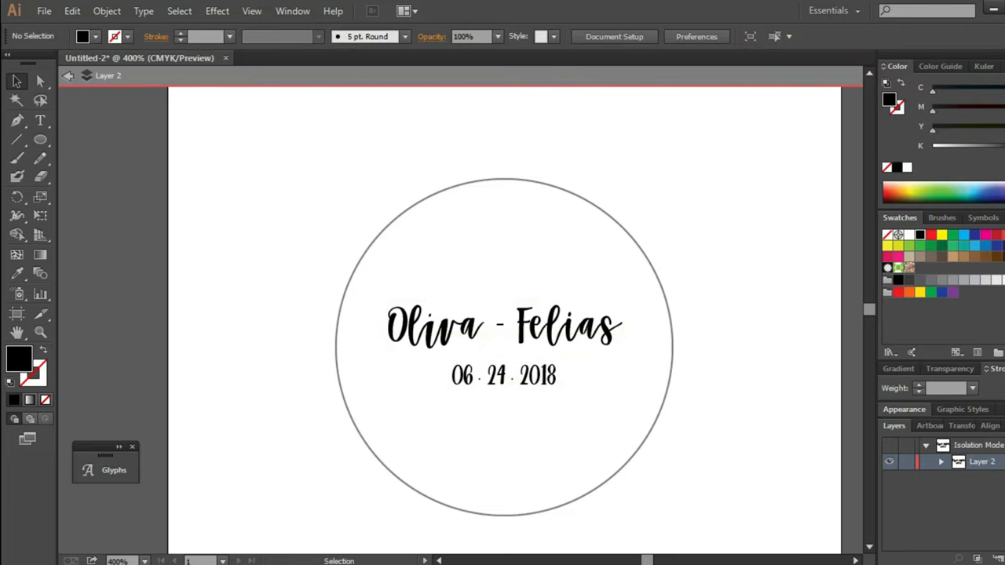
- Start placing an image file into the document via File > Place
{"action": "left_click", "coordinate": [44, 9]}
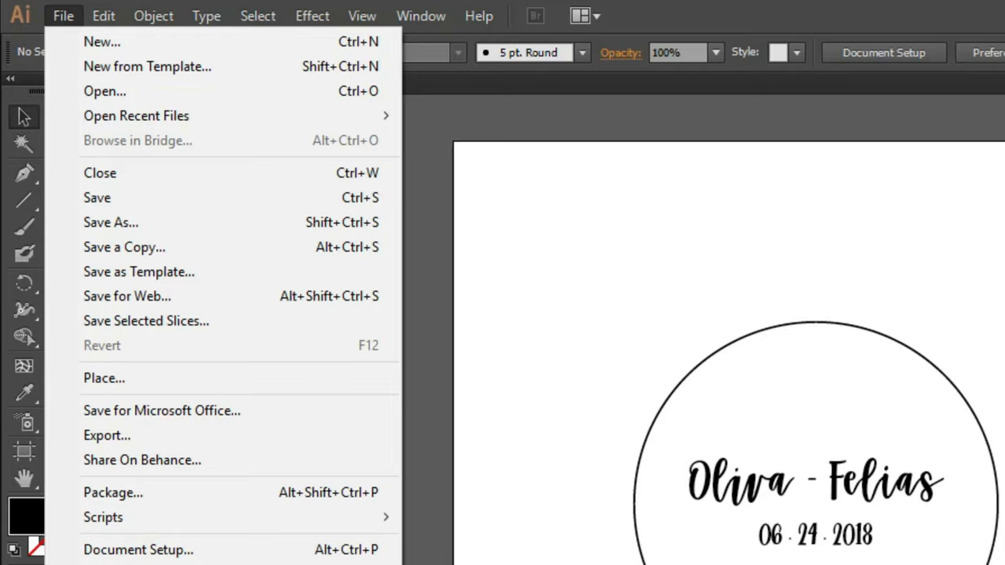
{"action": "mouse_move", "coordinate": [162, 412]}
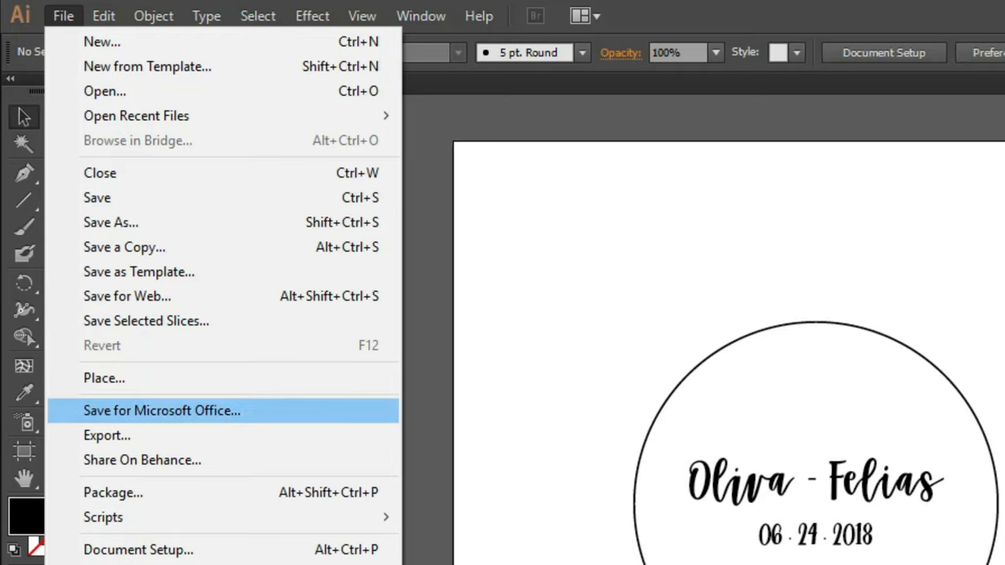
{"action": "left_click", "coordinate": [103, 377]}
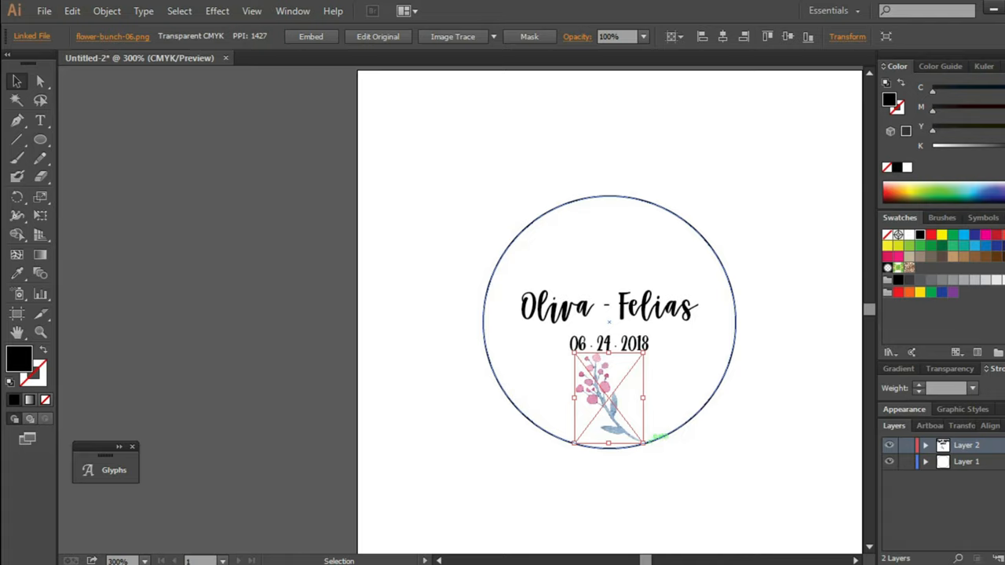
- Scale the flower image to the circle's bottom and make a reflected copy for the top
{"action": "left_click_drag", "start_coordinate": [658, 443], "coordinate": [644, 440]}
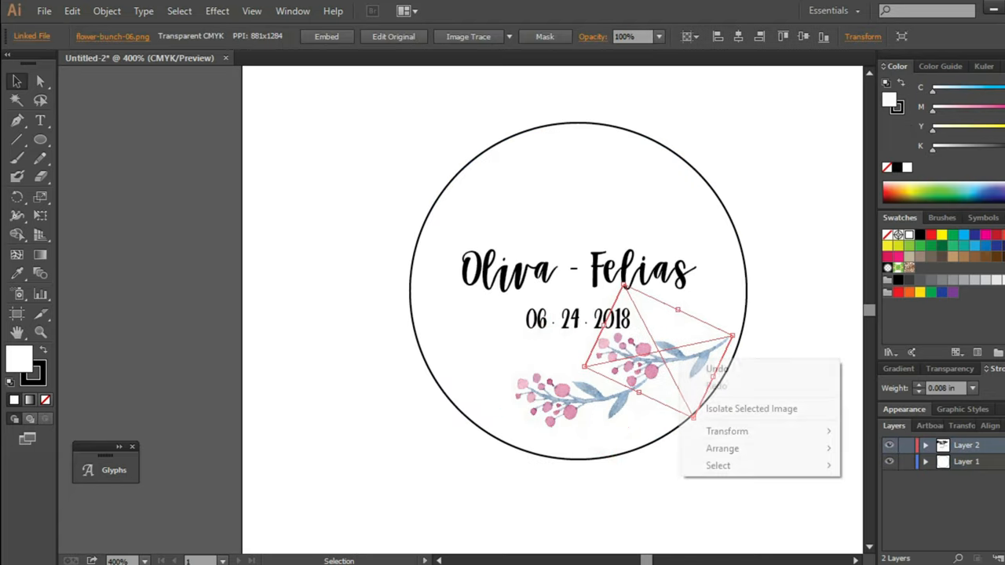
{"action": "mouse_move", "coordinate": [722, 449]}
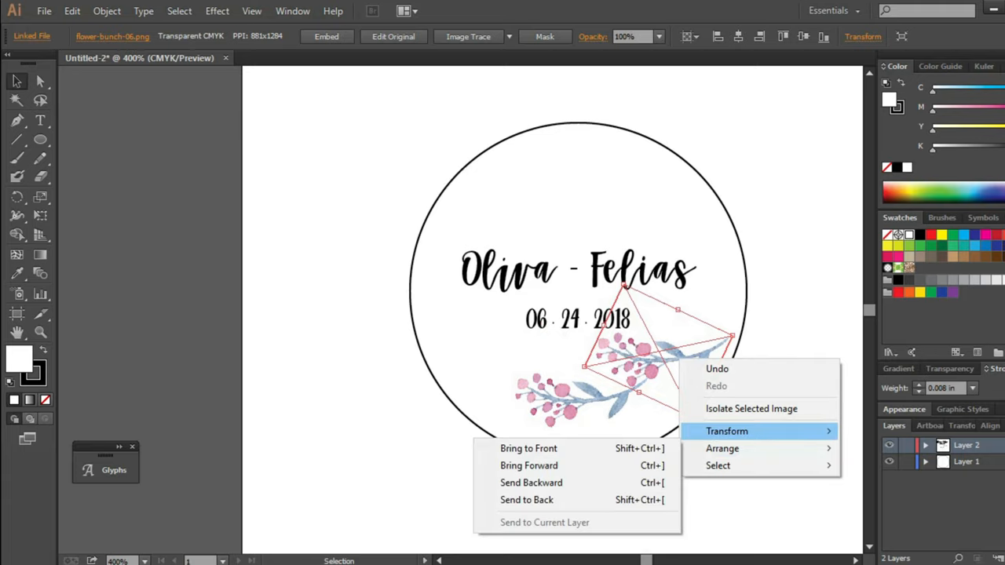
{"action": "left_click", "coordinate": [726, 430]}
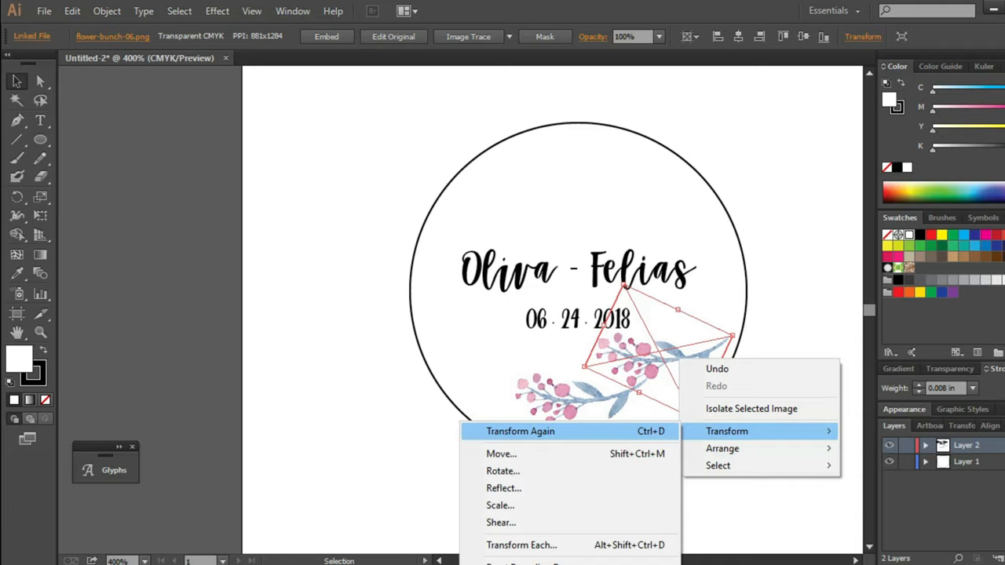
{"action": "mouse_move", "coordinate": [502, 471]}
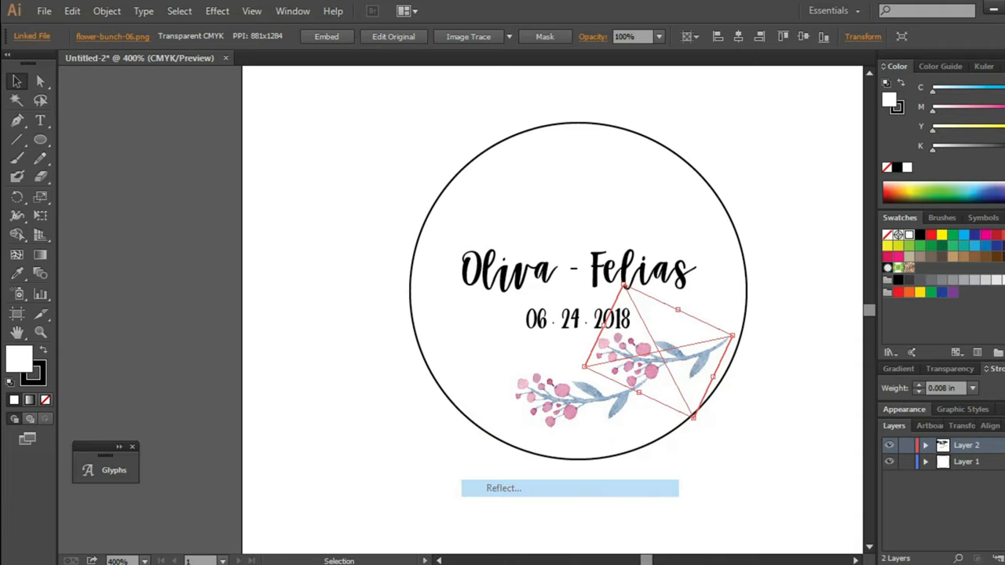
{"action": "left_click", "coordinate": [503, 487]}
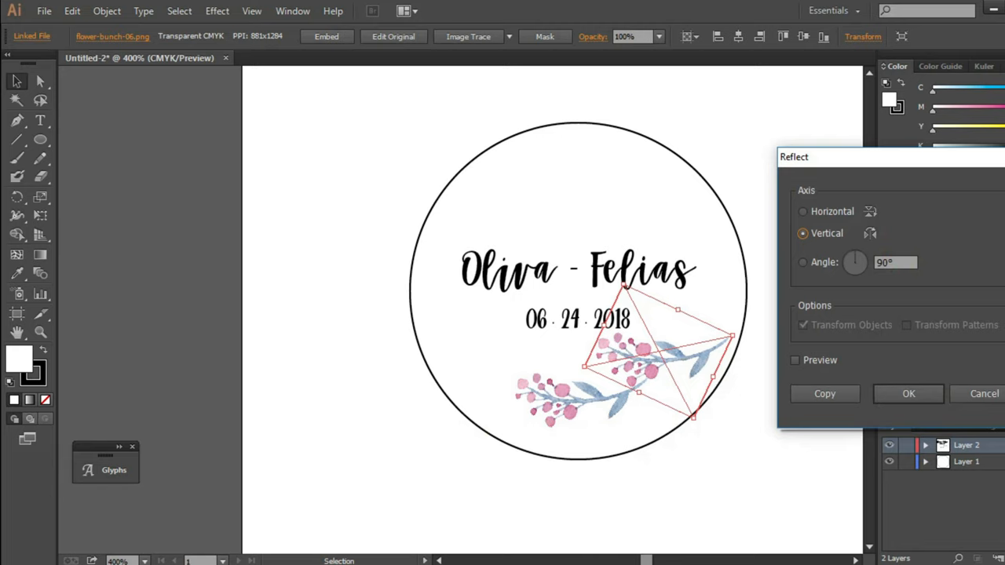
{"action": "left_click", "coordinate": [907, 392]}
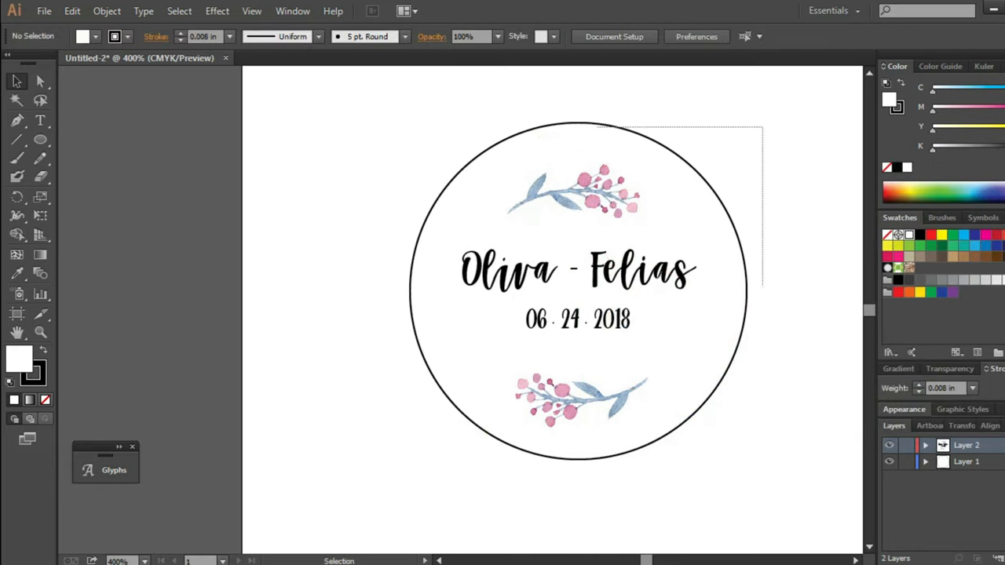
- Select all sticker objects and switch to the Oliva & Felias wedding invitation document
{"action": "key", "text": "ctrl+a"}
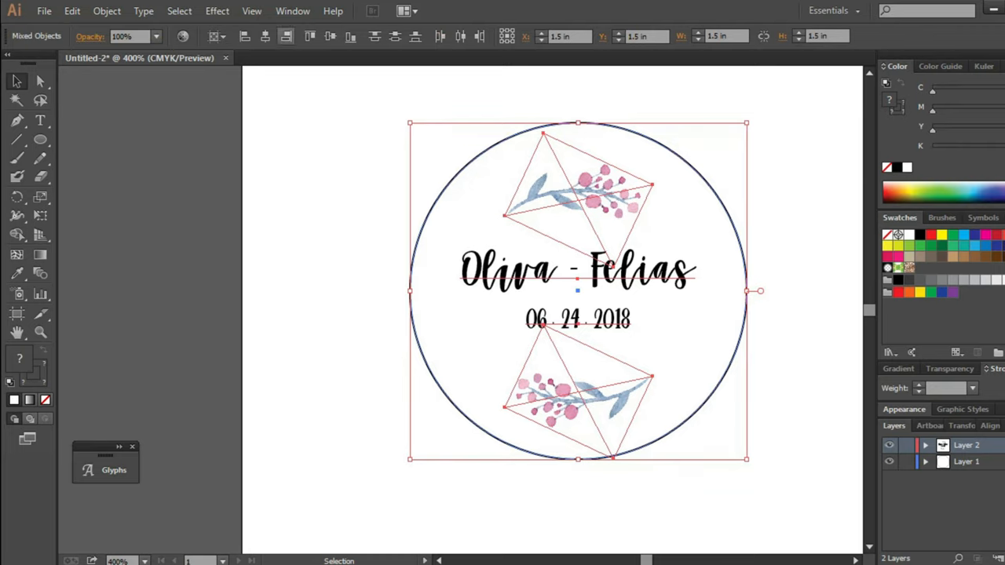
{"action": "left_click", "coordinate": [330, 503]}
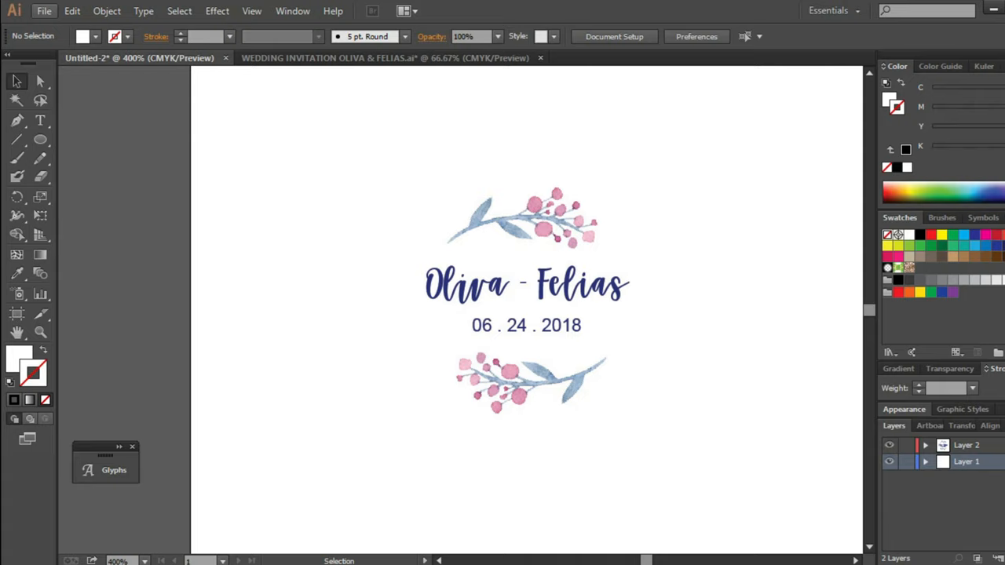
- Export the design as 'Envelope Sealer Sticker' PNG at 300 ppi with transparent background
{"action": "left_click", "coordinate": [44, 11]}
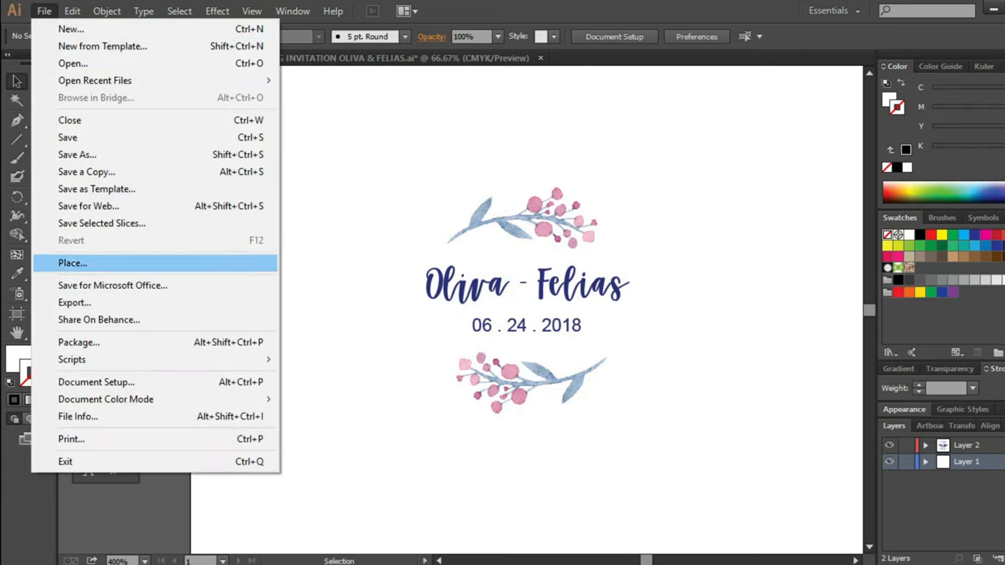
{"action": "left_click", "coordinate": [75, 301]}
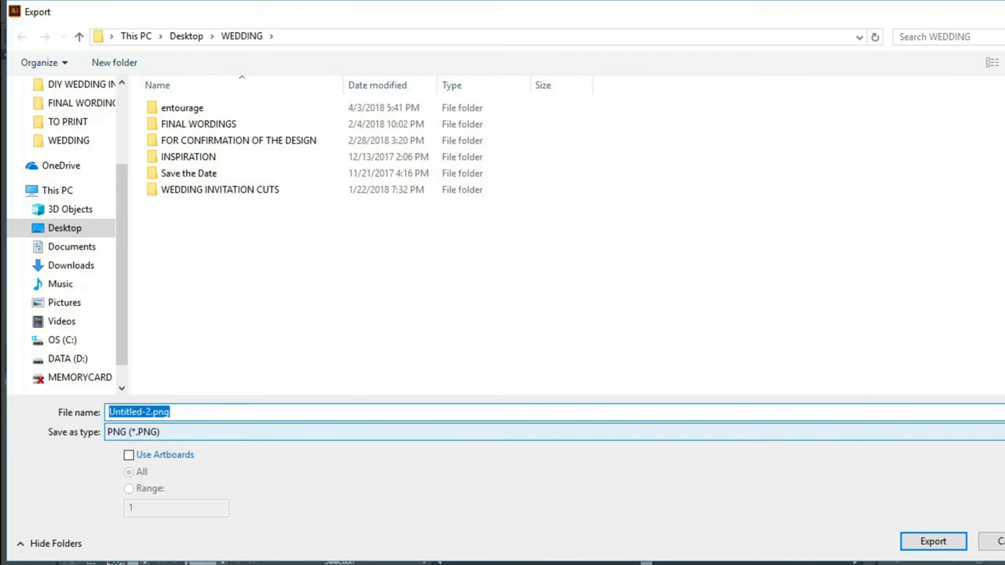
{"action": "type", "text": "Envelo"}
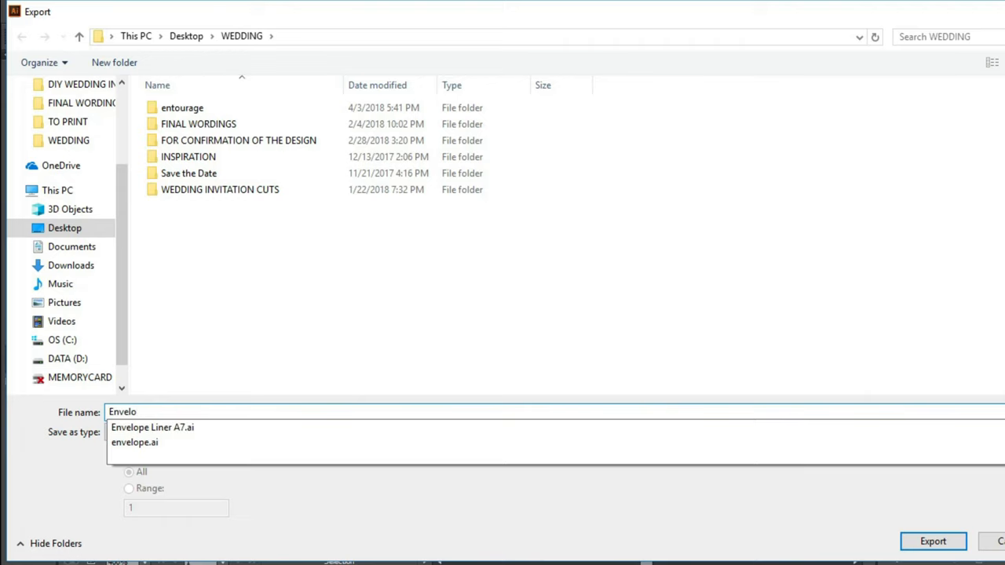
{"action": "left_click", "coordinate": [933, 540]}
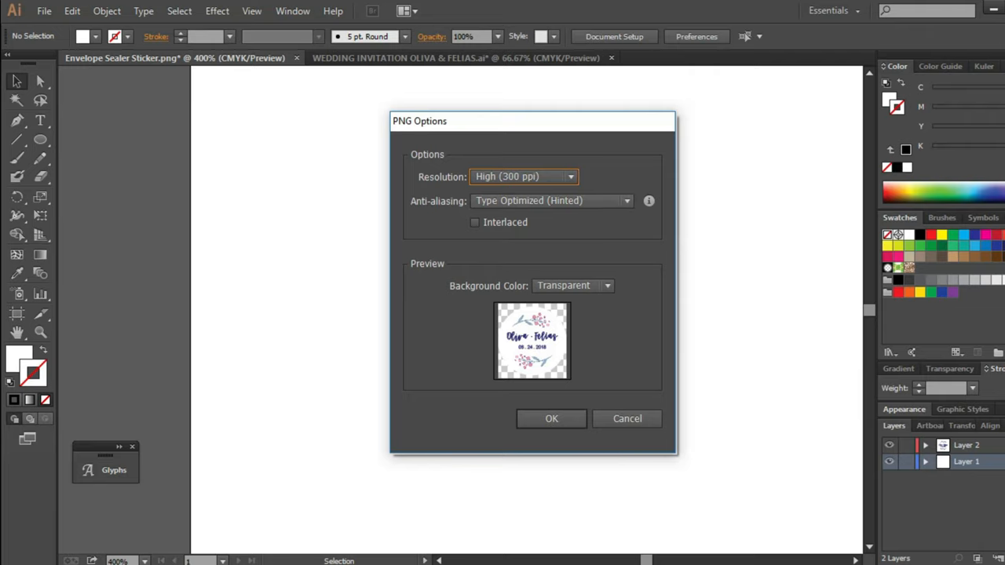
{"action": "left_click", "coordinate": [551, 418]}
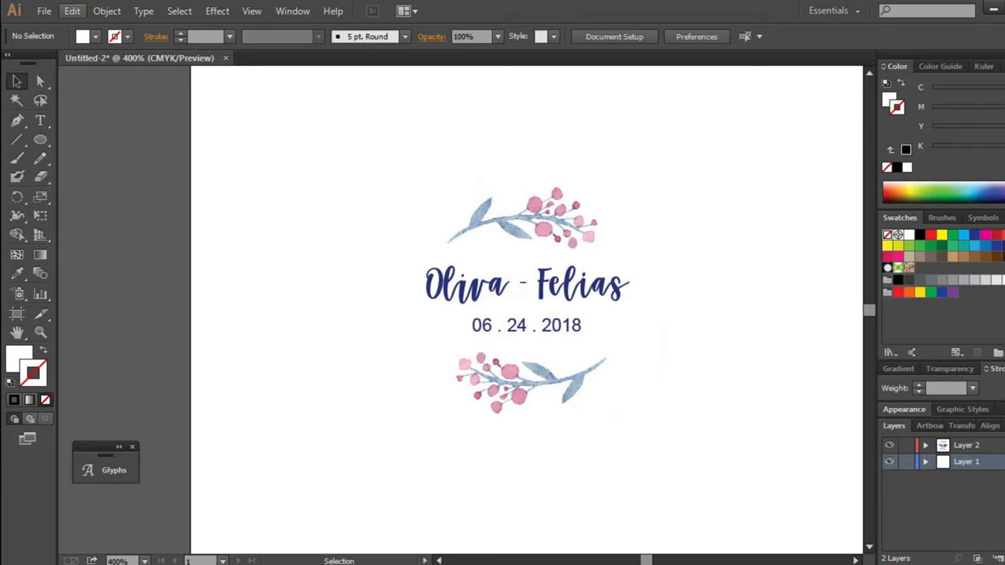
- Save the artwork as an Illustrator file named Envelope in the WEDDING folder
{"action": "left_click", "coordinate": [44, 10]}
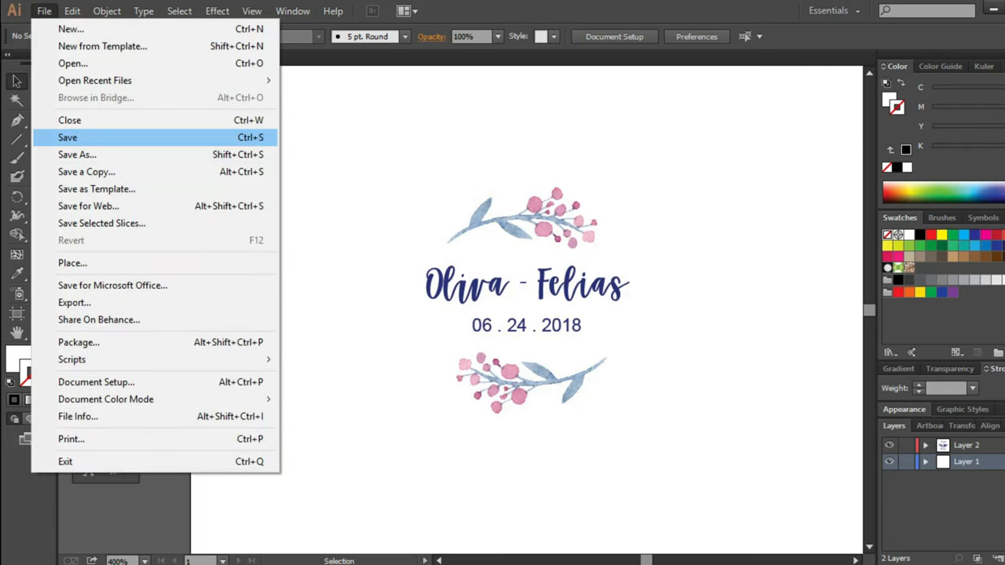
{"action": "left_click", "coordinate": [77, 154]}
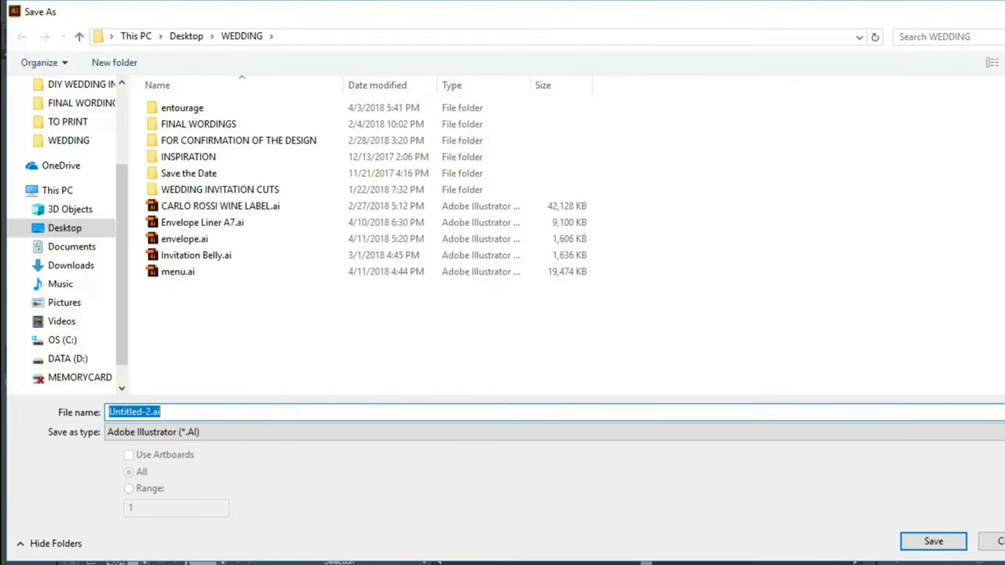
{"action": "type", "text": "Envelope"}
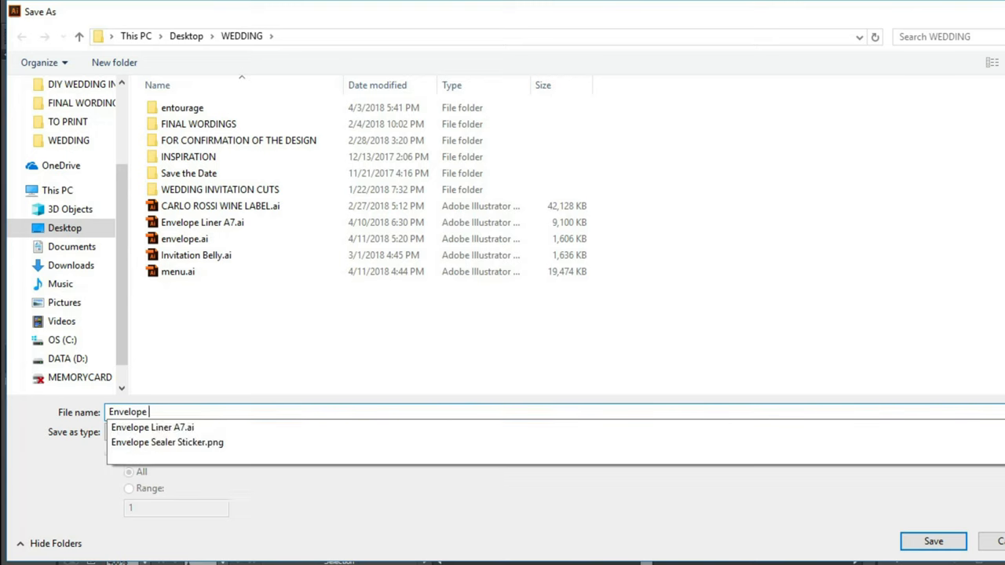
{"action": "left_click", "coordinate": [933, 540]}
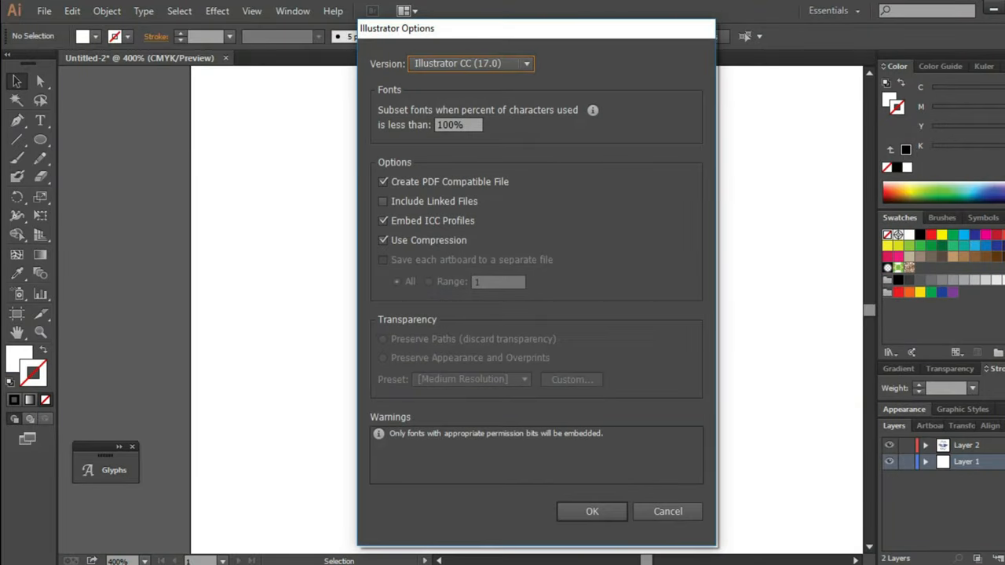
{"action": "left_click", "coordinate": [590, 512]}
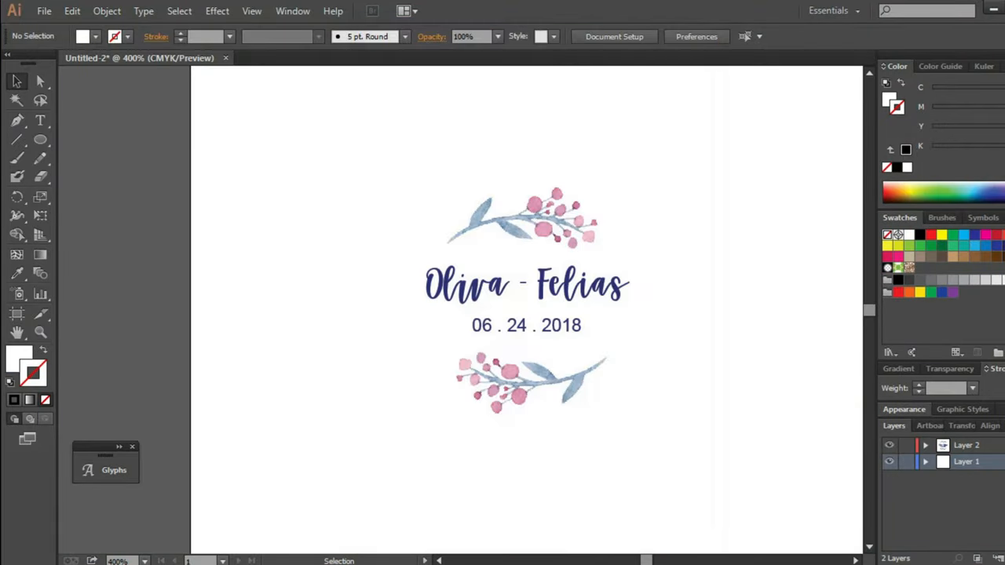
{"action": "left_click", "coordinate": [132, 446]}
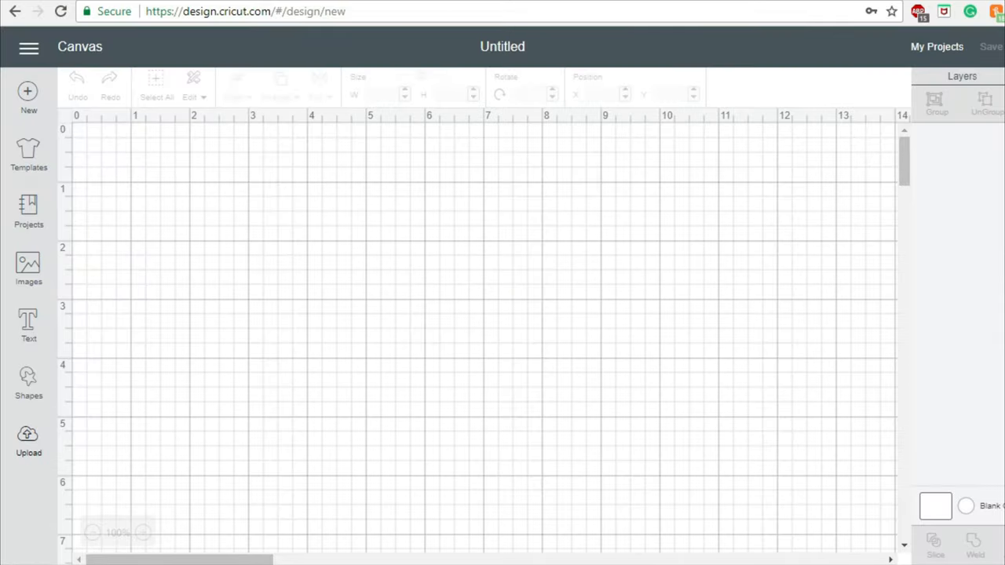
- Upload Envelope Sealer Sticker.png from the WEDDING folder into Cricut Design Space
{"action": "left_click", "coordinate": [28, 440]}
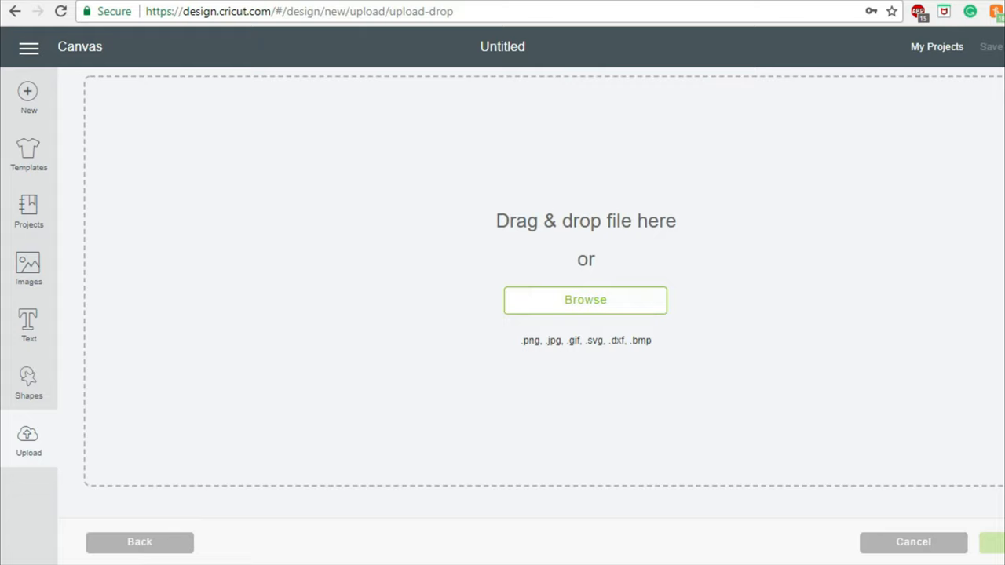
{"action": "left_click", "coordinate": [585, 300]}
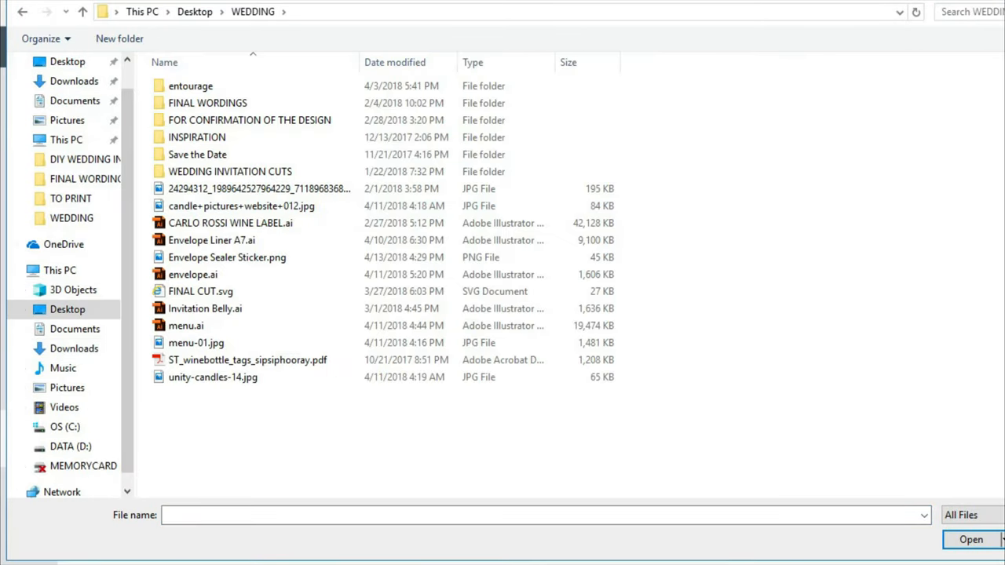
{"action": "left_click", "coordinate": [226, 258]}
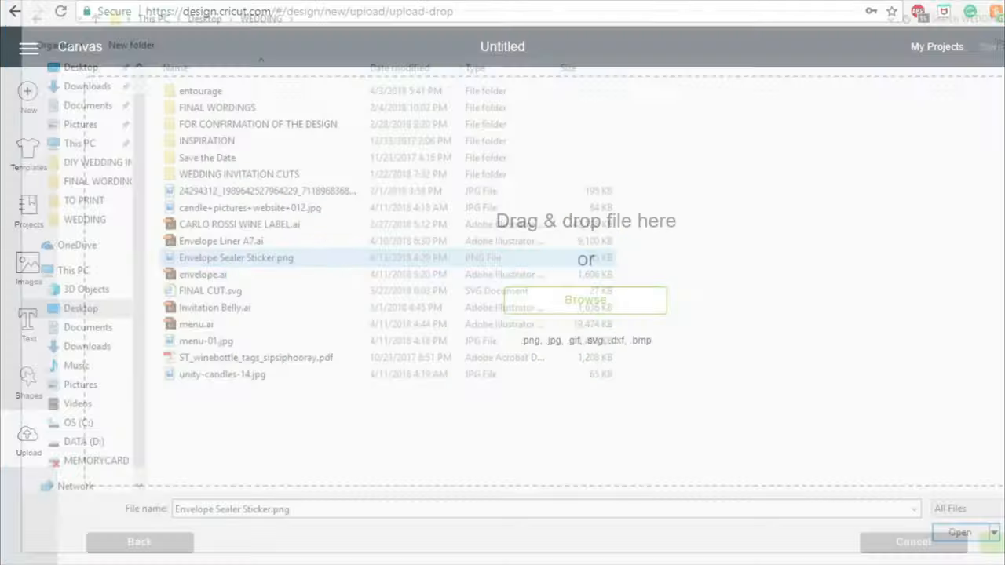
{"action": "left_click", "coordinate": [959, 533]}
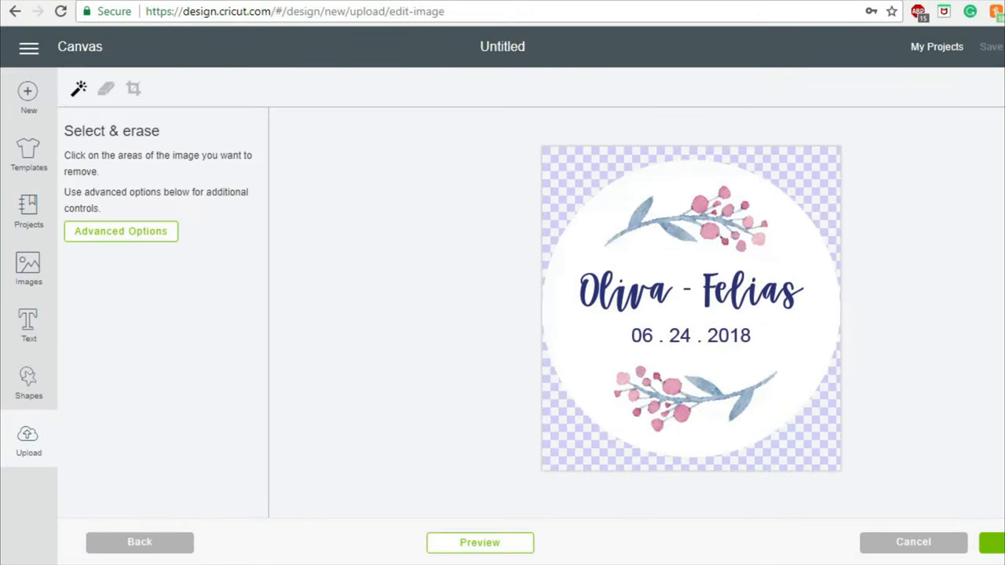
- Skip the erase step and save the image as a print-then-cut image
{"action": "left_click", "coordinate": [481, 544]}
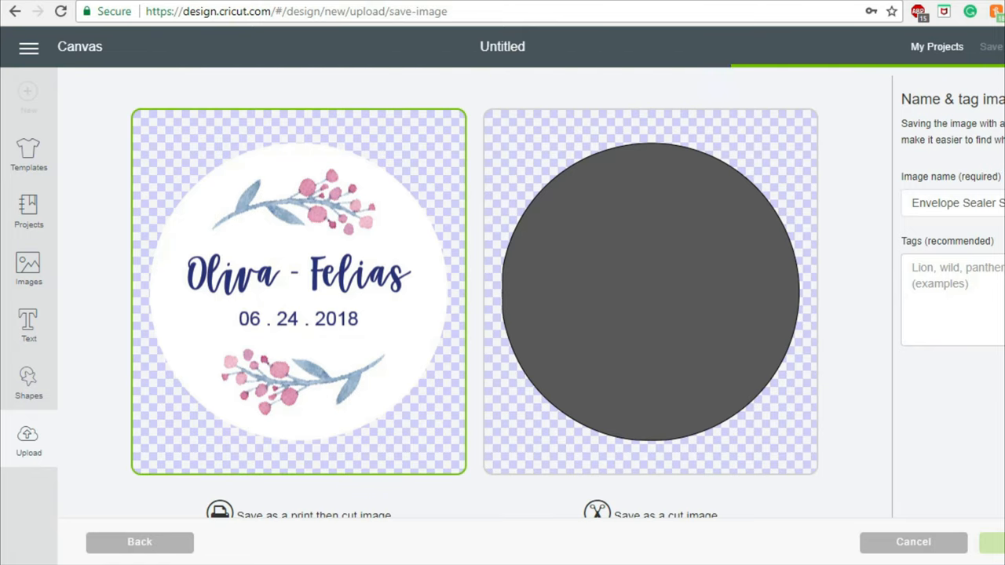
{"action": "left_click", "coordinate": [989, 542]}
{"action": "type", "text": "Envelope Sti"}
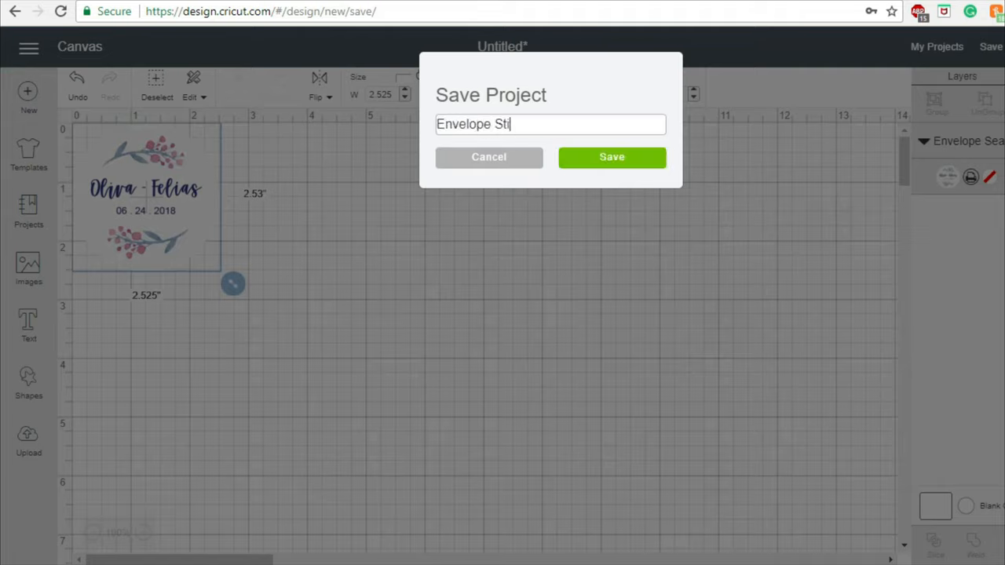
- Save the project under the name Envelope Sticker and move into the prepare step
{"action": "left_click", "coordinate": [612, 157]}
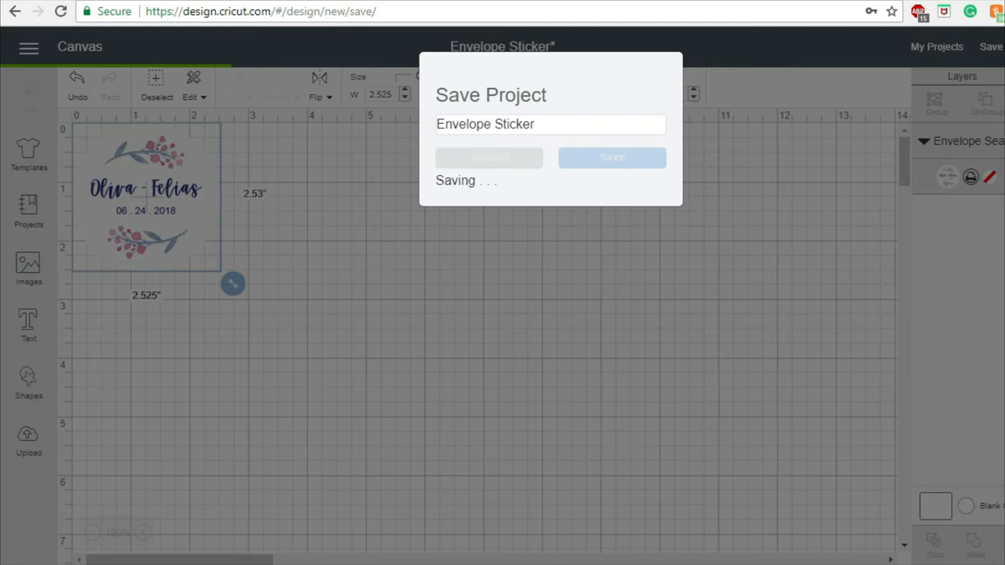
{"action": "left_click", "coordinate": [613, 157]}
{"action": "type", "text": "1."}
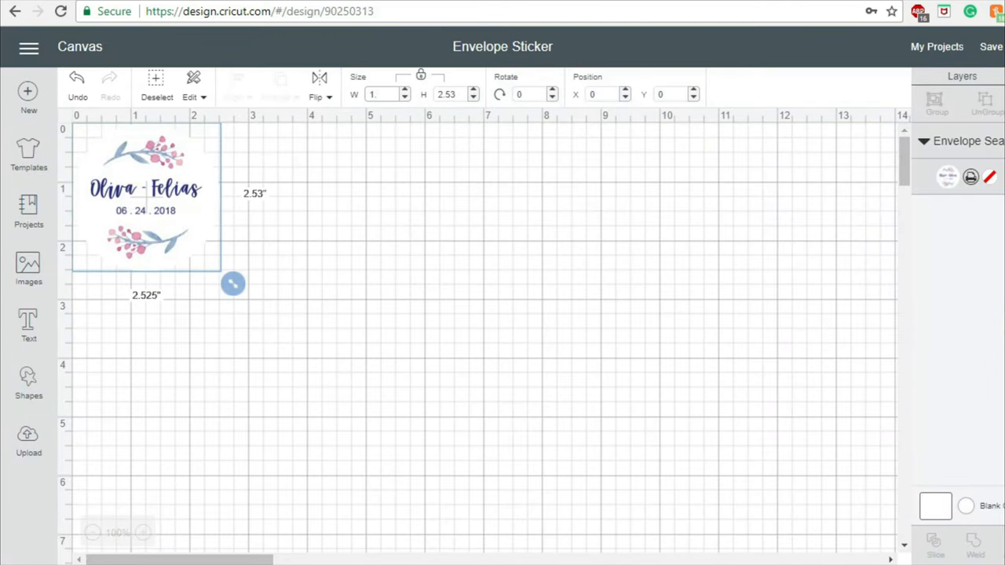
{"action": "left_click_drag", "start_coordinate": [233, 283], "coordinate": [157, 207]}
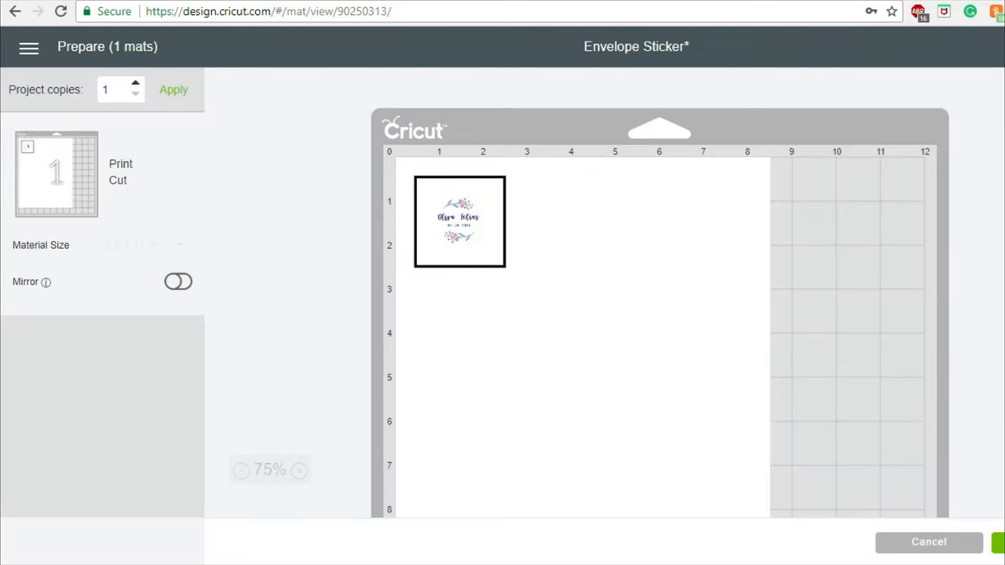
- Set Project copies and apply so sticker copies fill the print-then-cut mat
{"action": "left_click", "coordinate": [172, 90]}
{"action": "type", "text": "5"}
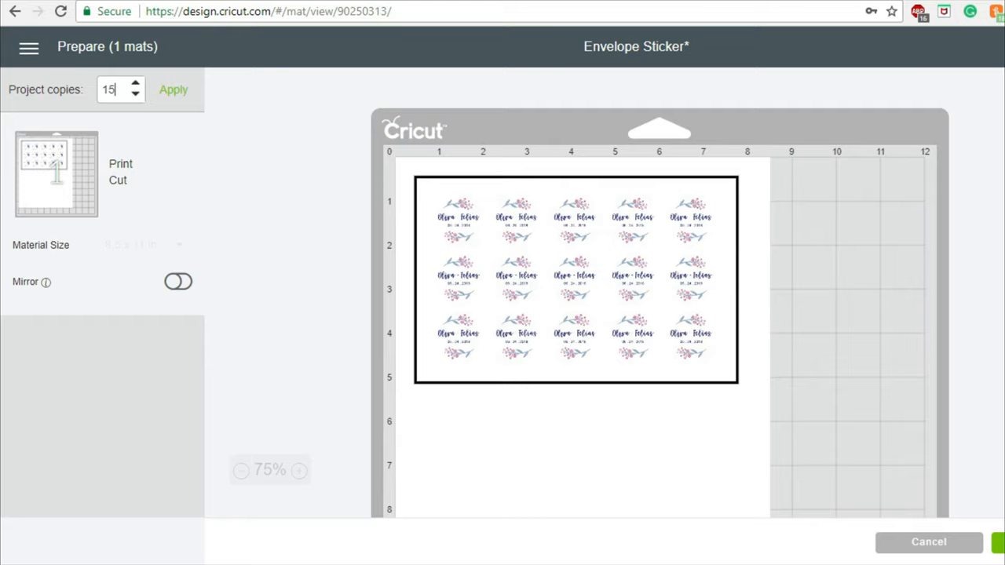
{"action": "left_click", "coordinate": [173, 88]}
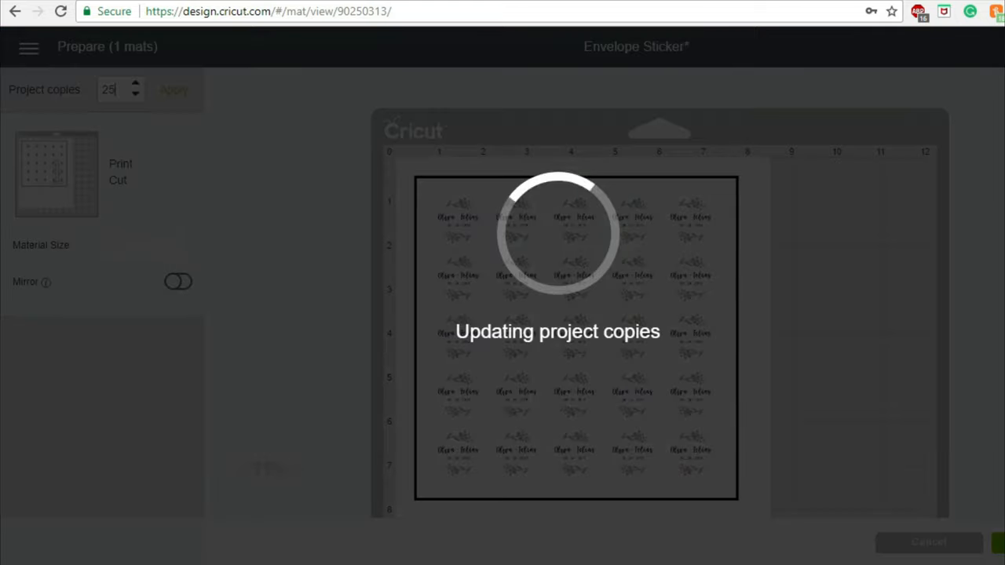
{"action": "left_click", "coordinate": [173, 88]}
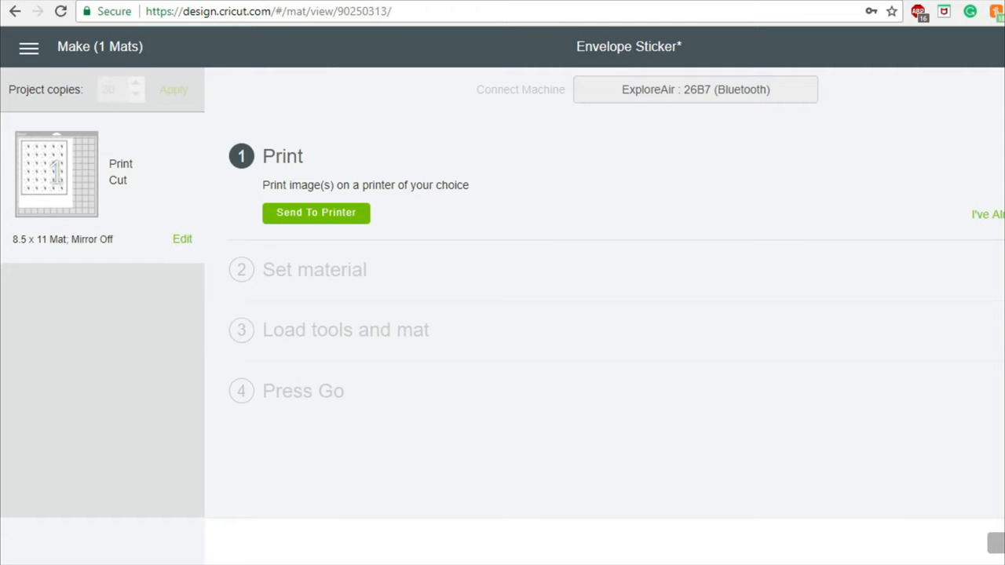
- Send the tiled sticker sheet to the printer with Bleed turned off and print it
{"action": "left_click", "coordinate": [315, 212]}
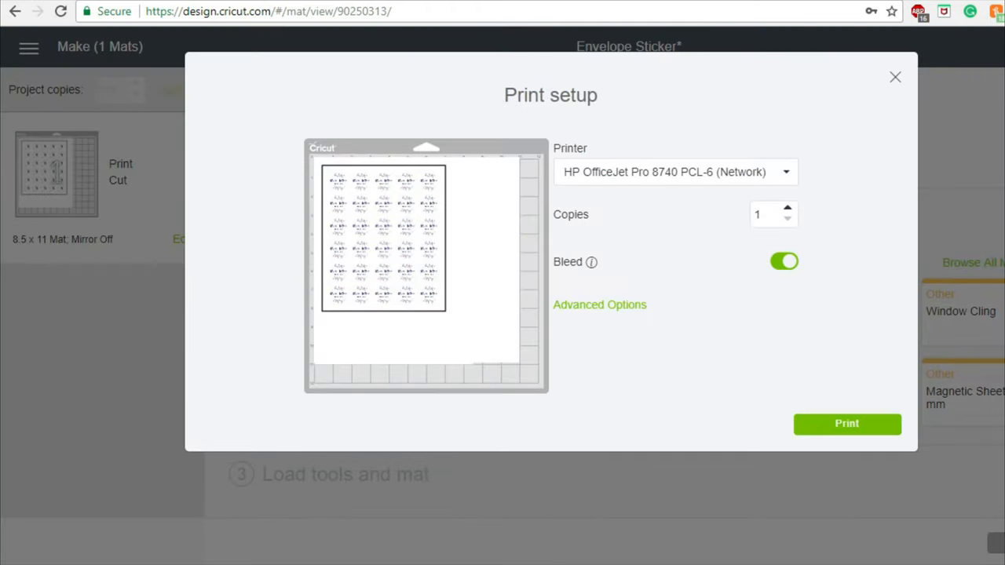
{"action": "left_click", "coordinate": [784, 261]}
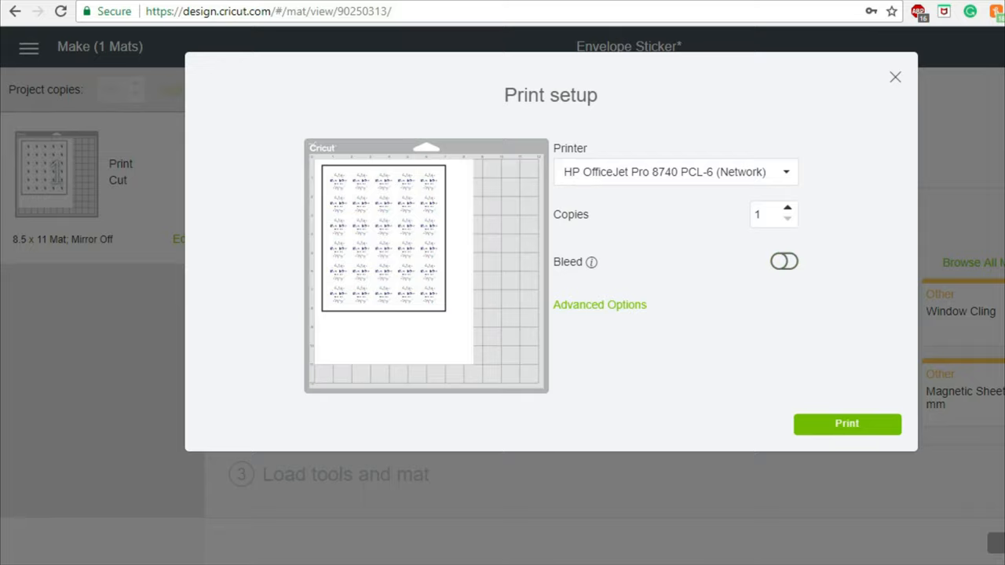
{"action": "left_click", "coordinate": [847, 424]}
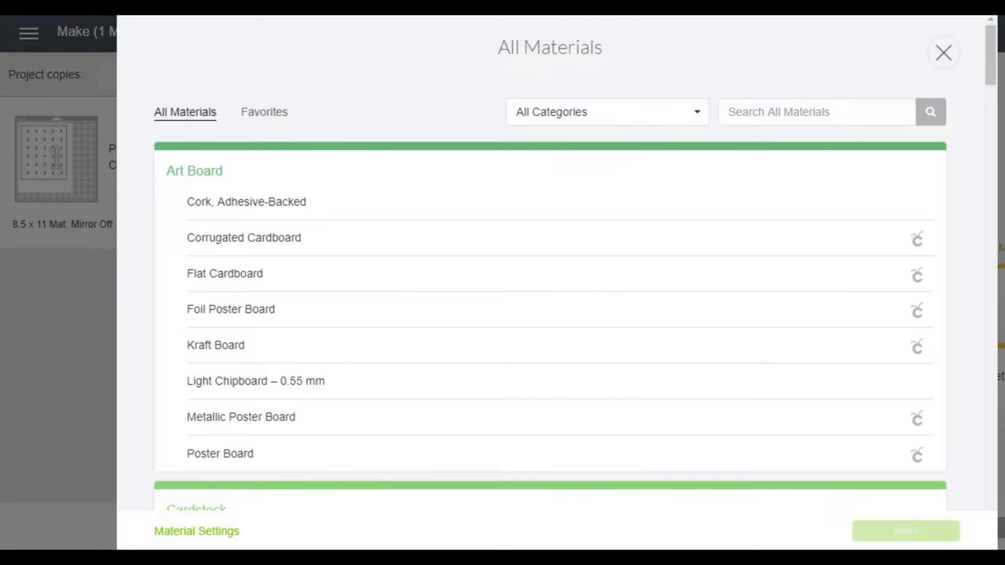
- Search materials for 'sticker', choose Sticker Paper, and set cutting pressure to Less
{"action": "type", "text": "s"}
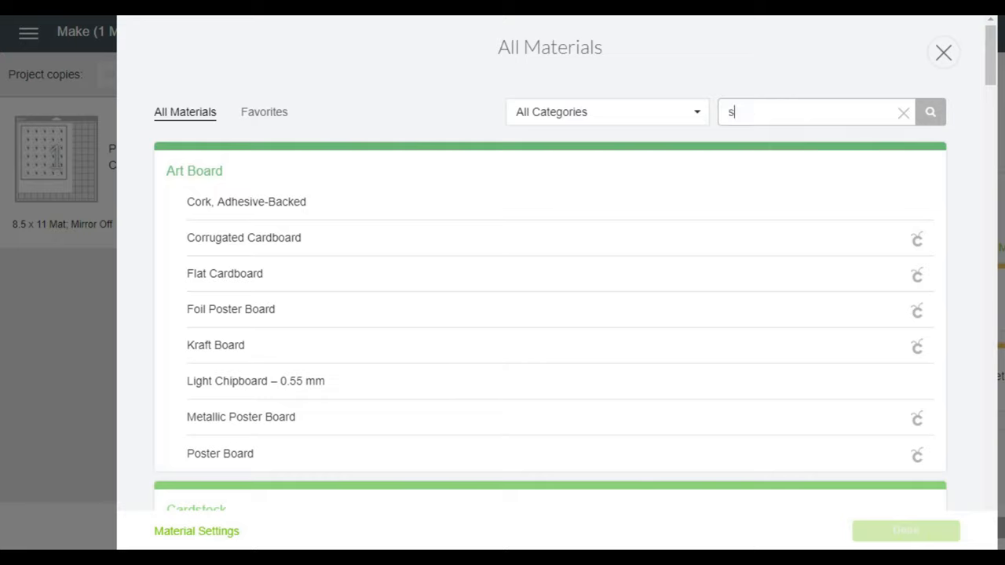
{"action": "type", "text": "ticker"}
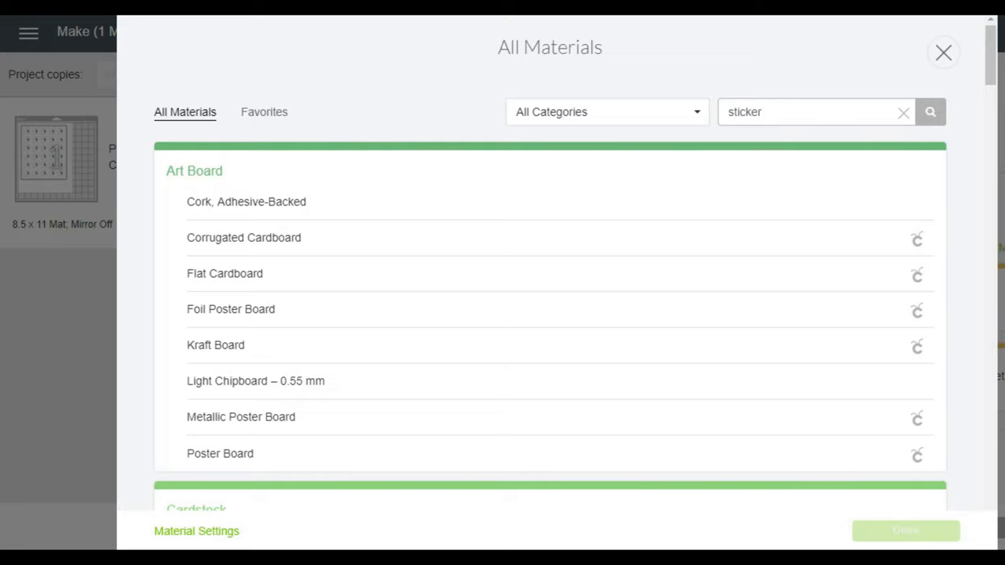
{"action": "left_click", "coordinate": [930, 111]}
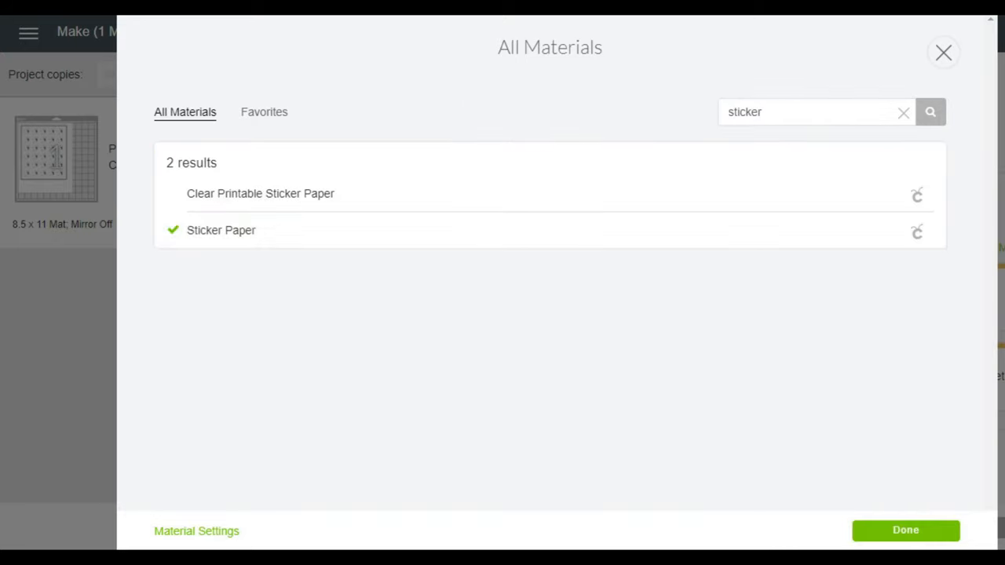
{"action": "left_click", "coordinate": [905, 530]}
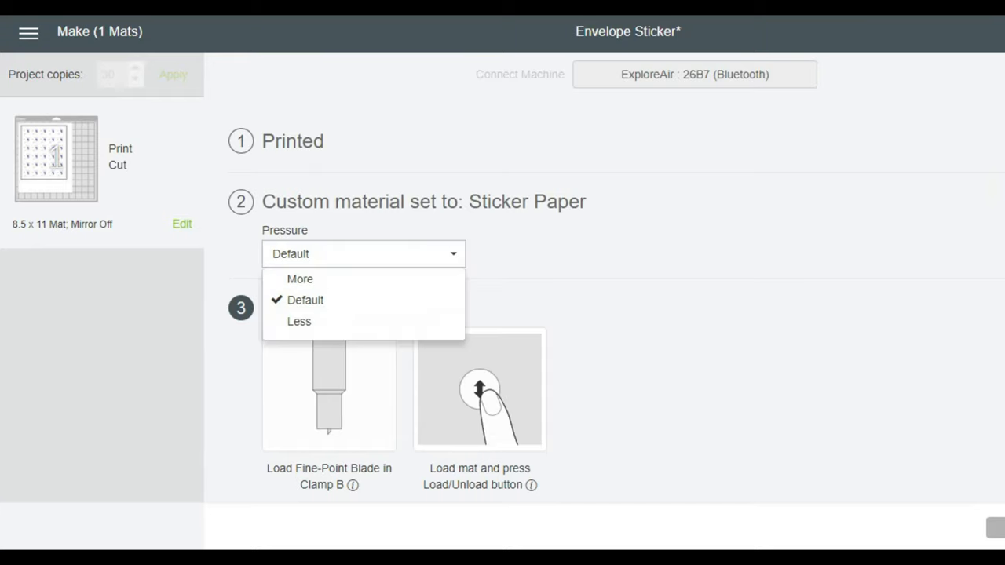
{"action": "left_click", "coordinate": [299, 320]}
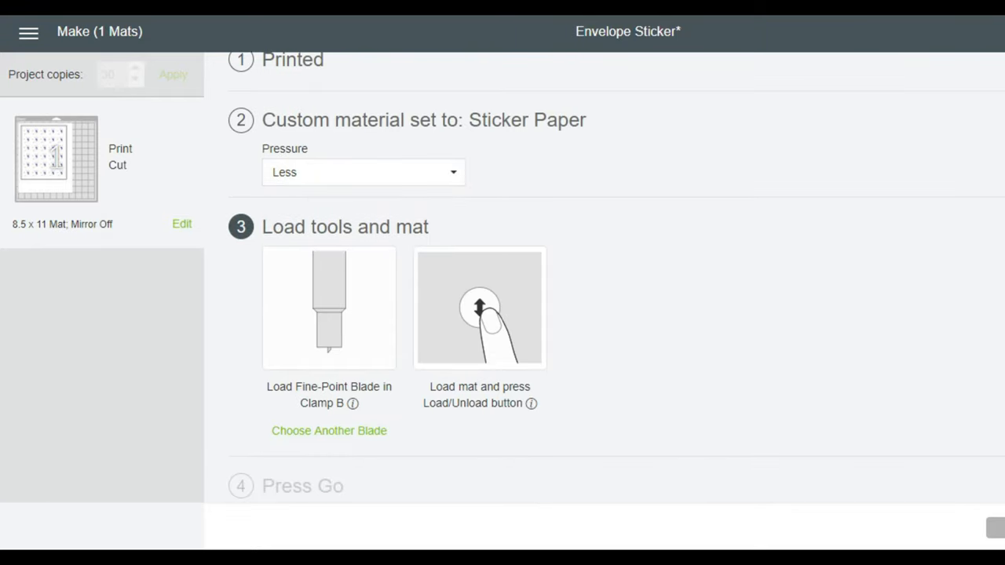